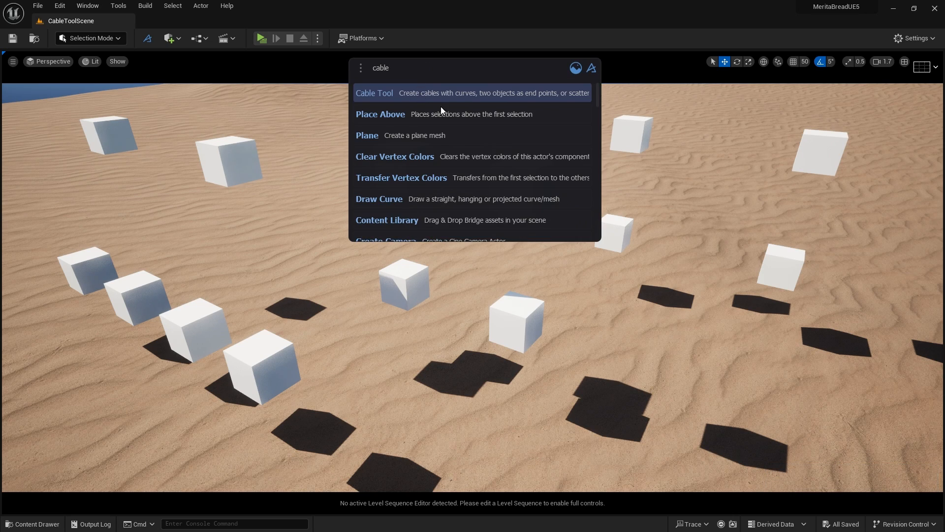
Step: Launch Cable Tool, add all selected cubes to Objects, and adjust the cable noise amount
click(375, 93)
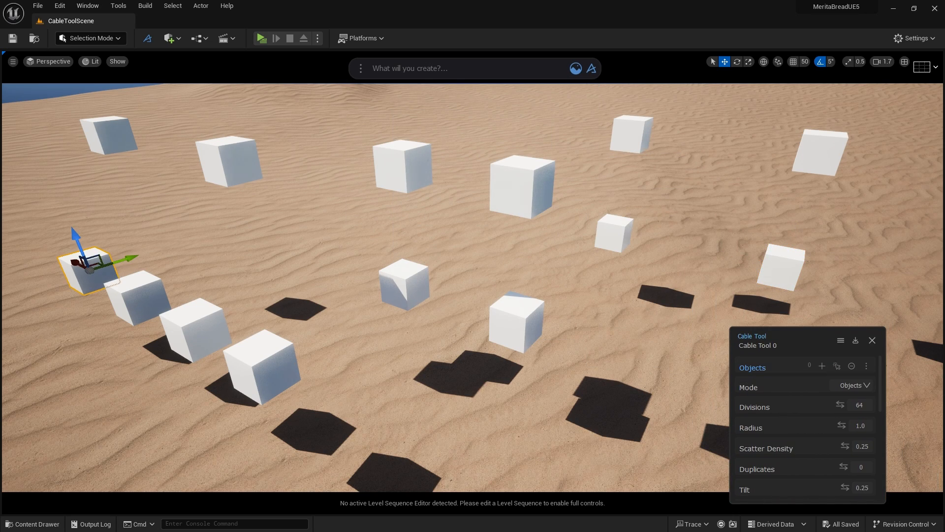
click(821, 366)
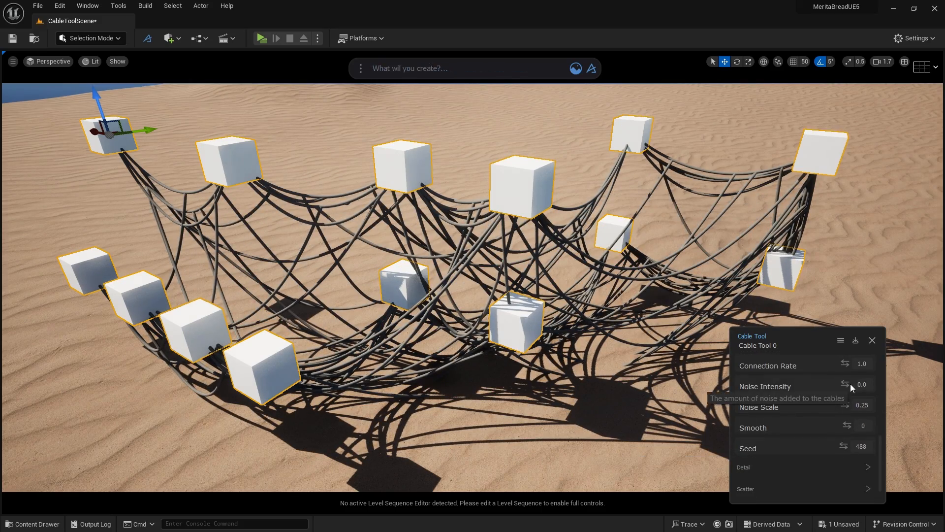
drag(863, 385, 868, 385)
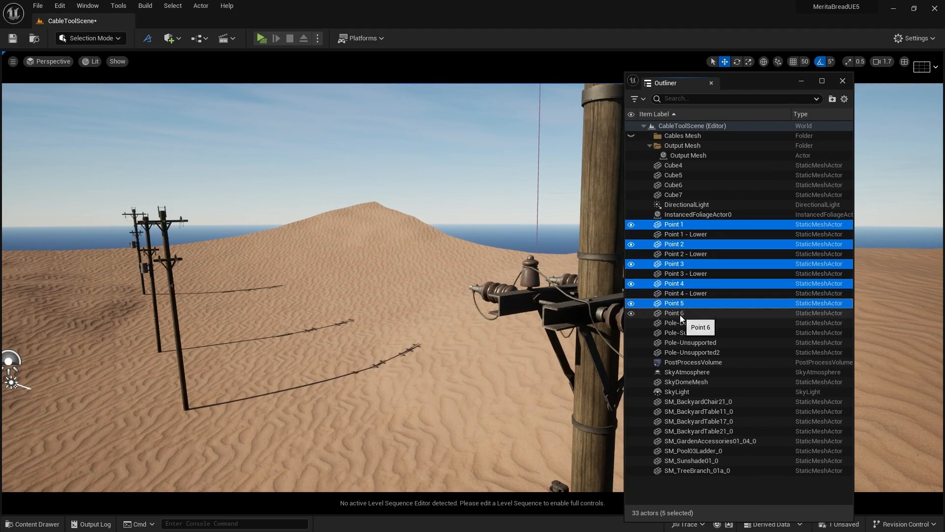
Step: Include Point 6 in the pole-point selection for the Cable Tool Objects list
click(673, 312)
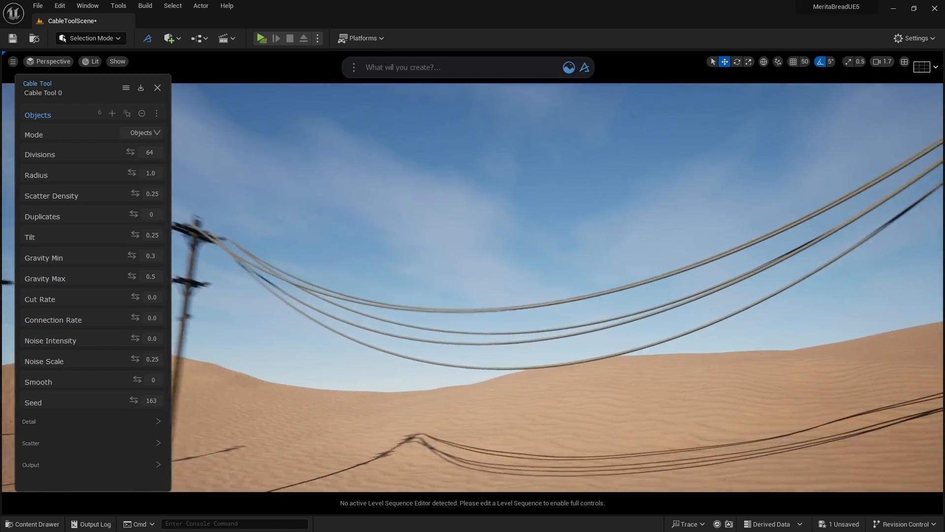
Step: Inspect the wires in wireframe, then set Gravity Min 0.15 and lower Gravity Max to reduce sag
click(91, 61)
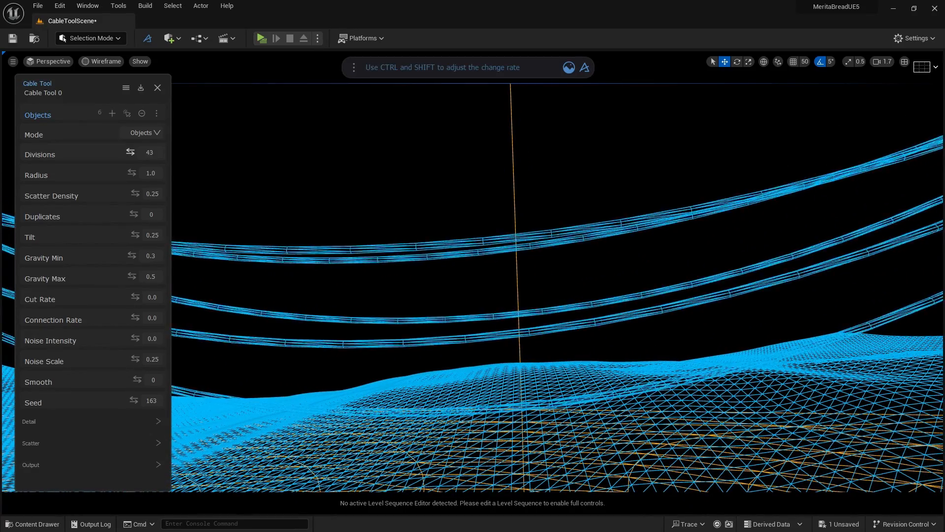
click(93, 62)
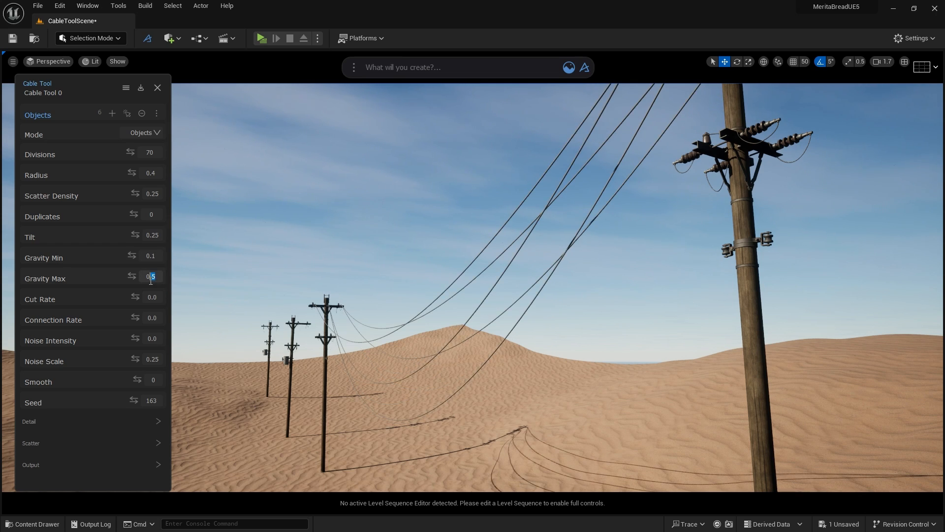
text(0.15)
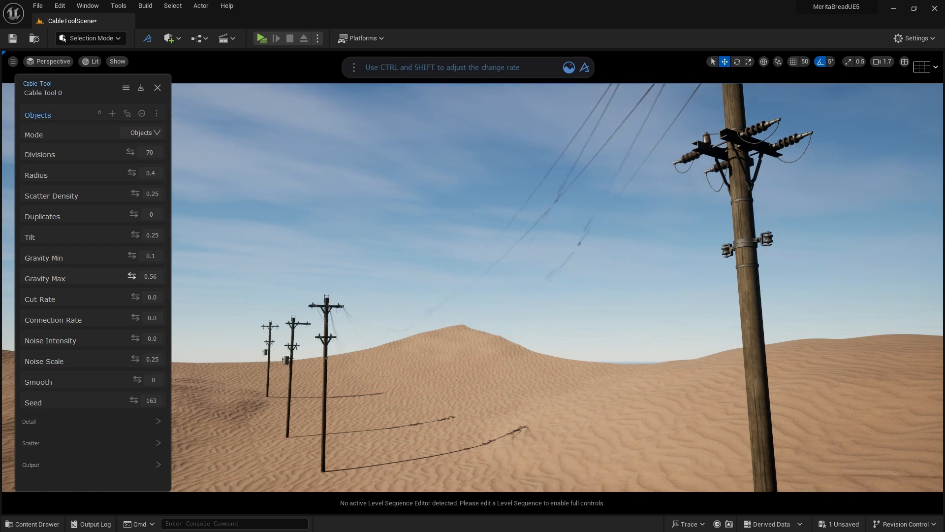
drag(150, 256, 157, 256)
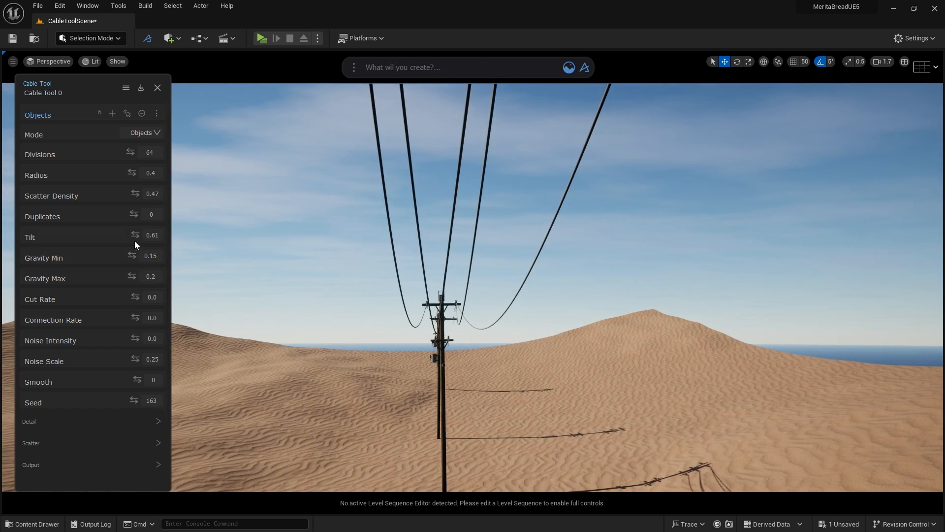
Step: Raise Connection Rate to about 0.48 to add crossing wires between spans
drag(150, 237, 138, 238)
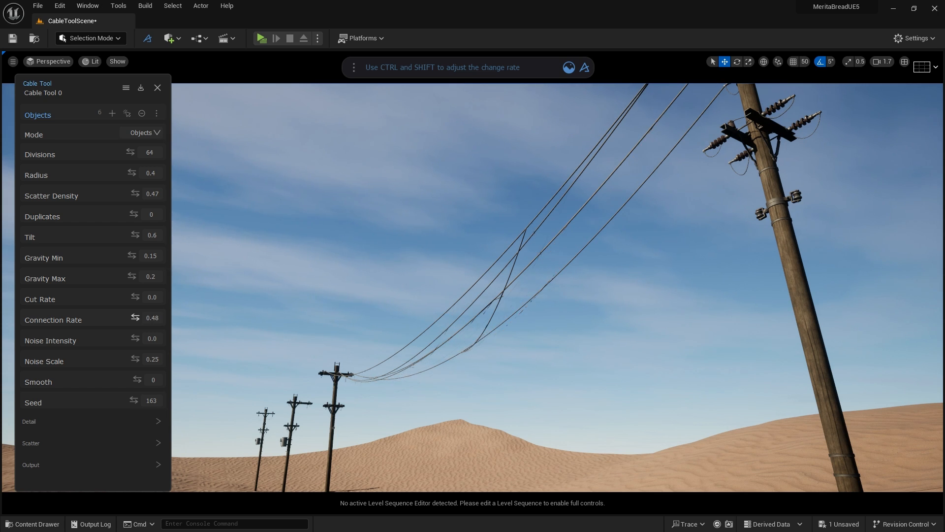
Step: Set Connection Rate to 0, try Noise Intensity, Noise Scale and Smooth, then reset them to 0
drag(153, 318, 143, 318)
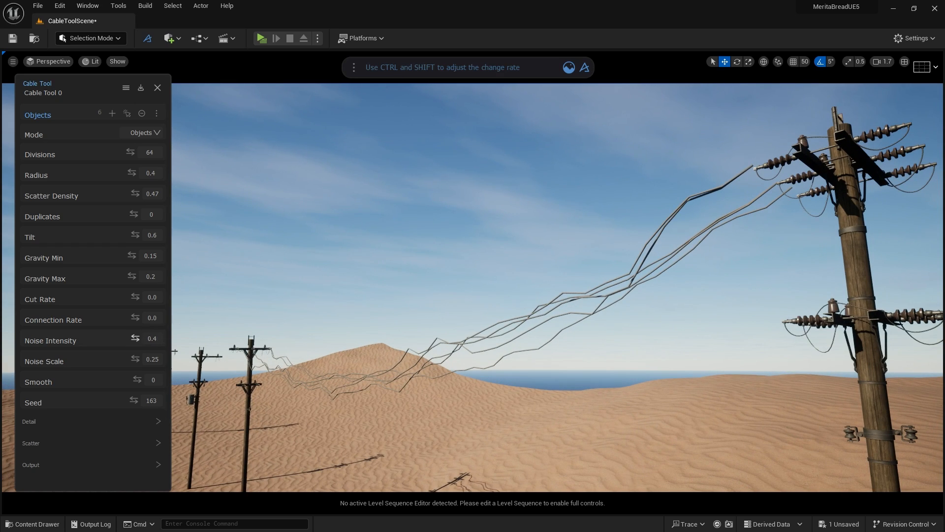
drag(148, 340, 157, 339)
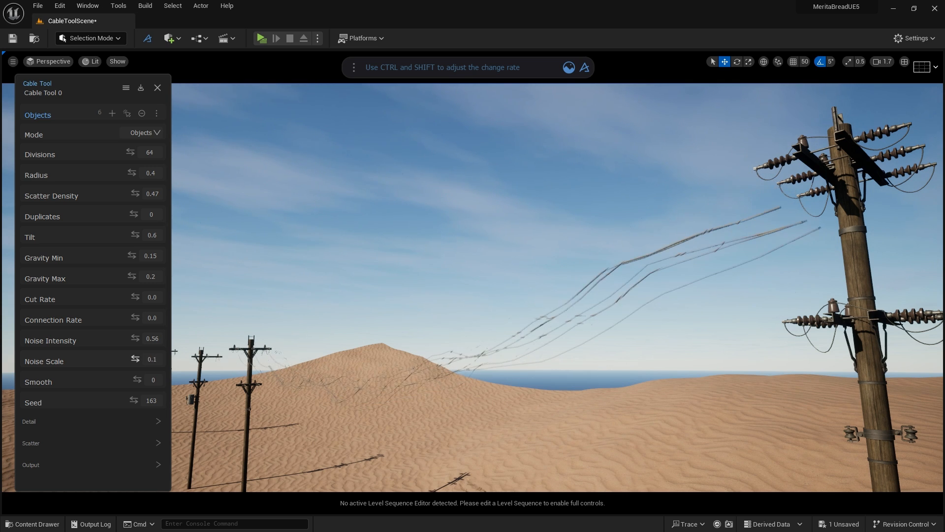
drag(153, 360, 153, 360)
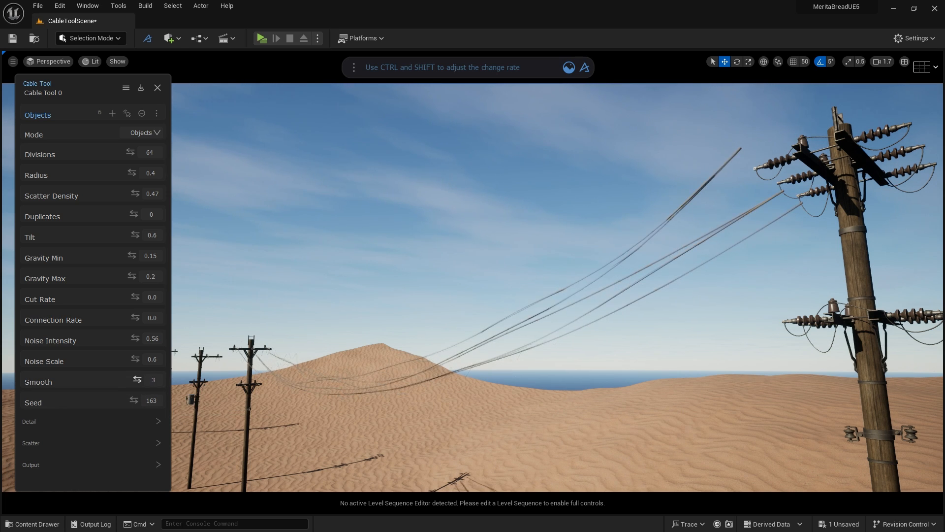
click(153, 381)
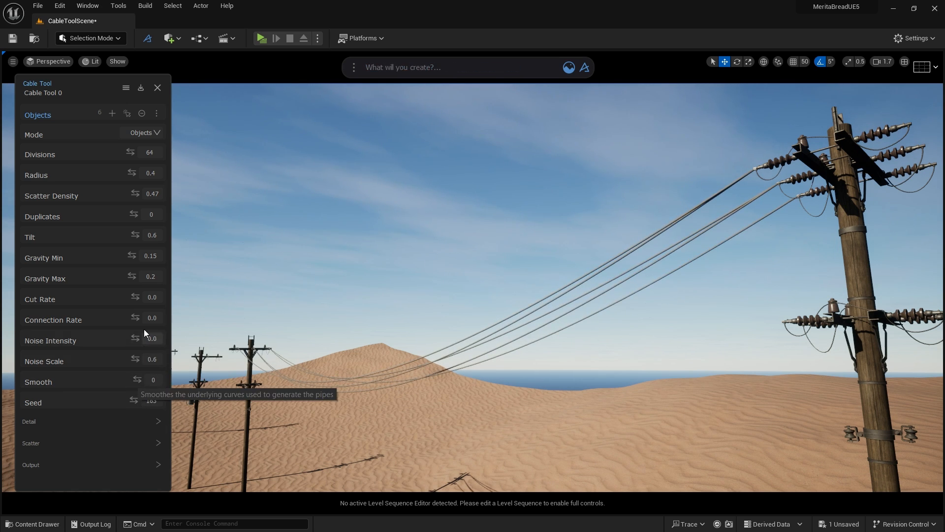
drag(150, 400, 144, 400)
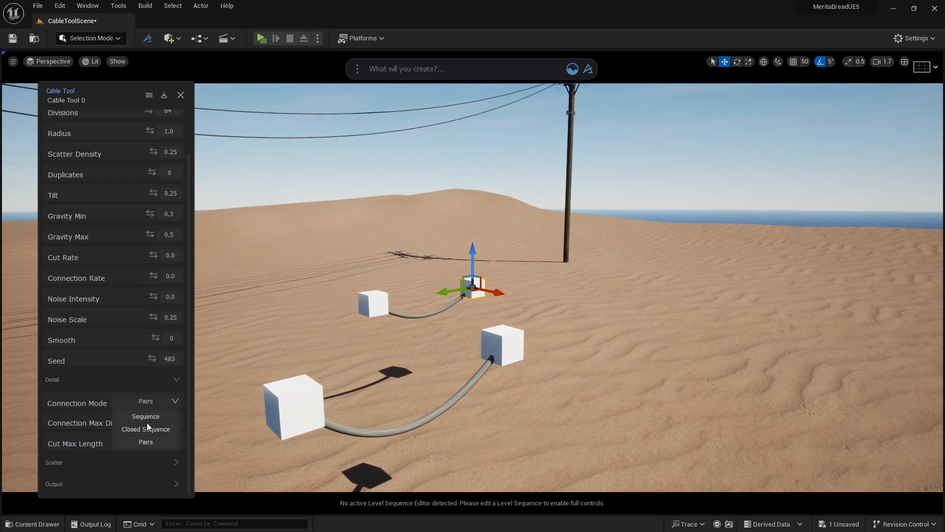
Step: Start a new Cable Tool in Scatter mode and add the spheres to its Objects list
text(cab)
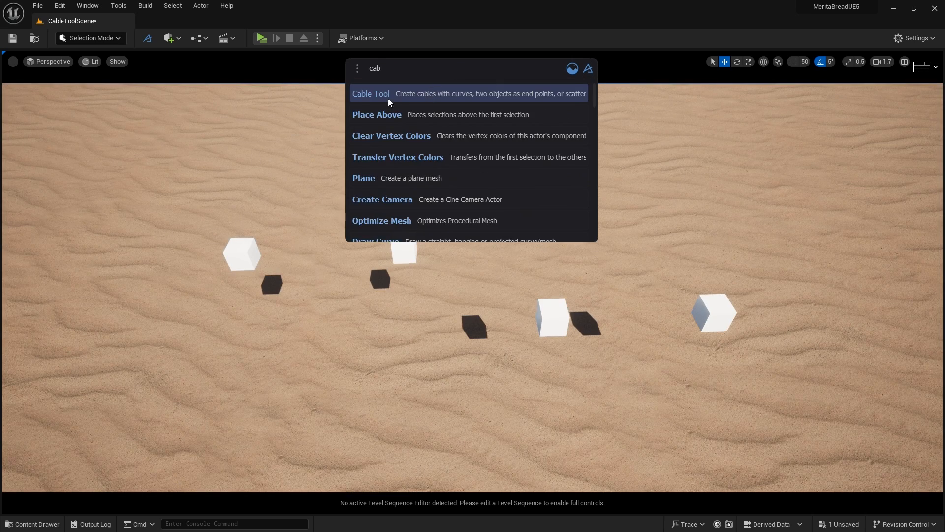
click(371, 94)
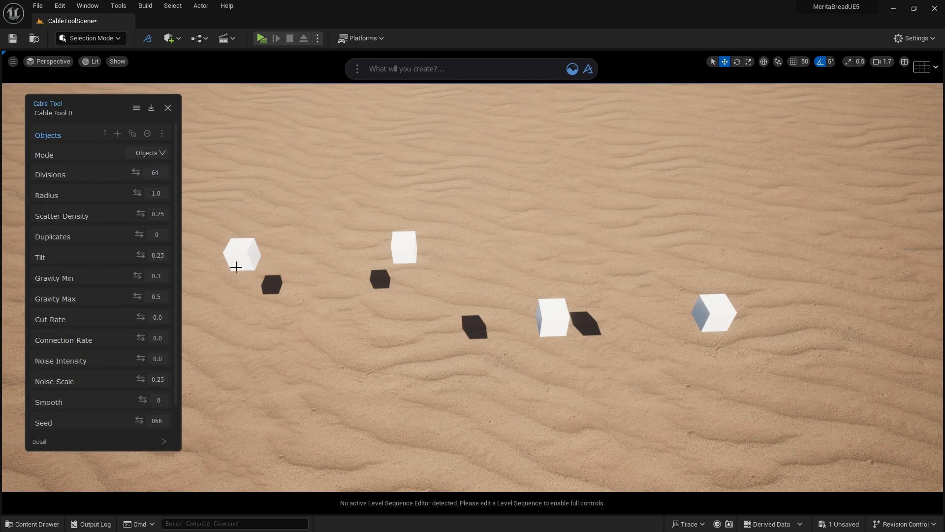
click(117, 134)
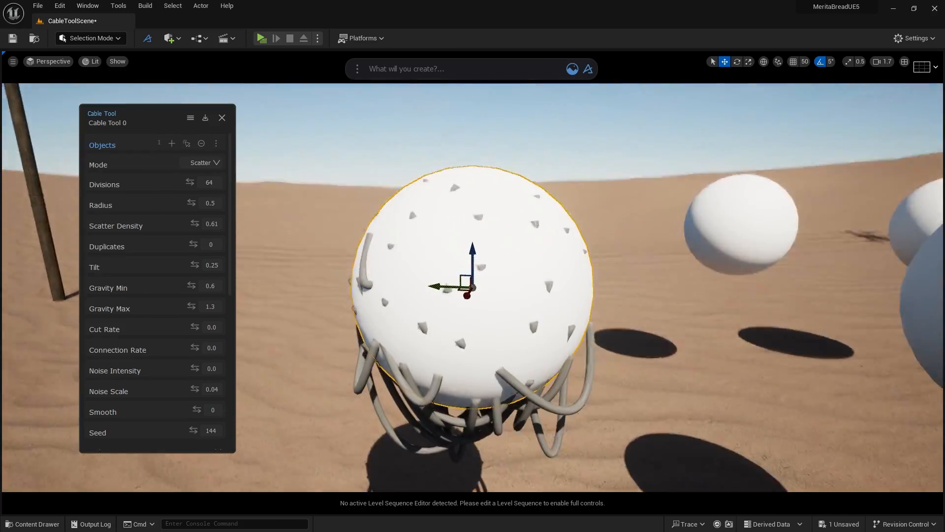
click(187, 143)
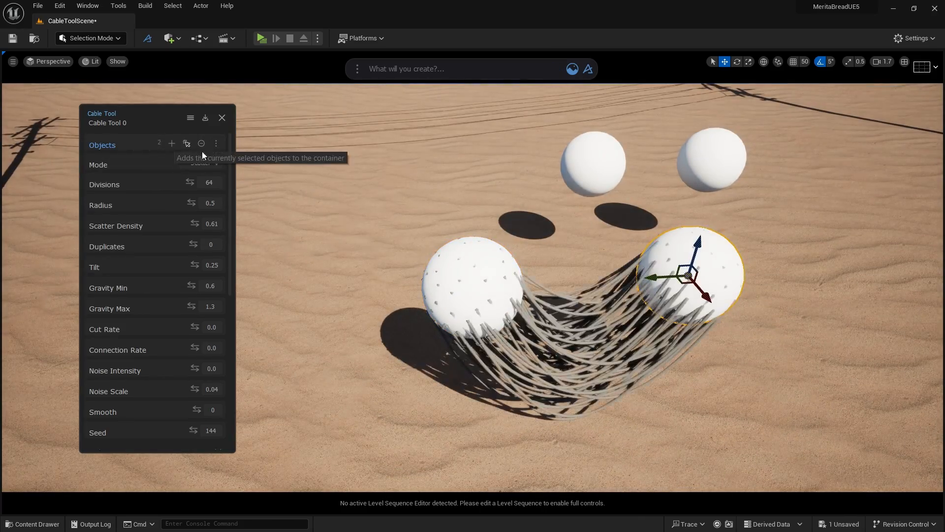
click(187, 144)
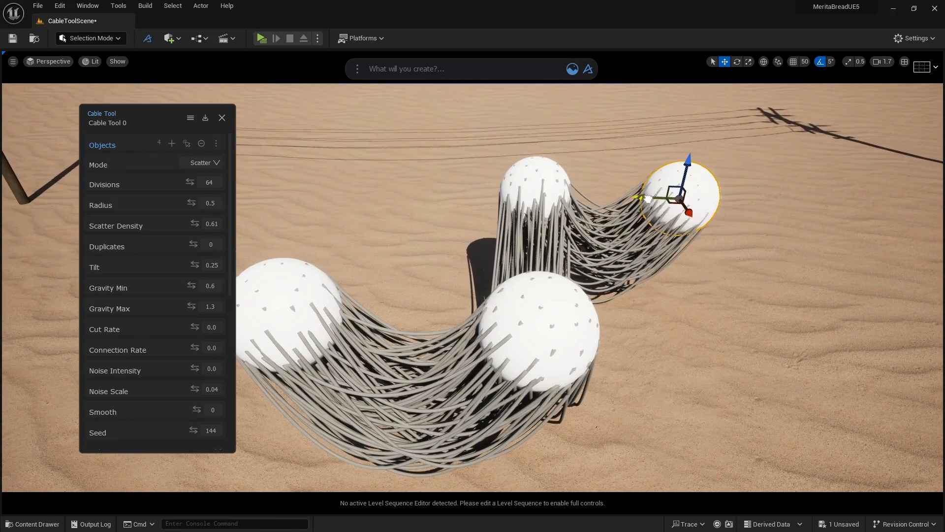
Step: Set Divisions to 15 and Scatter Density to 70.0 for the sphere cables
text(15)
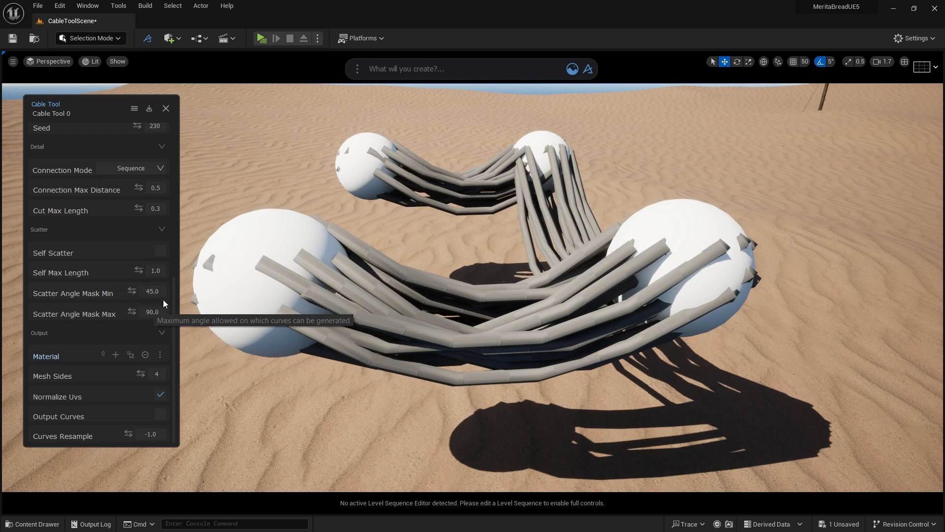
text(70.0)
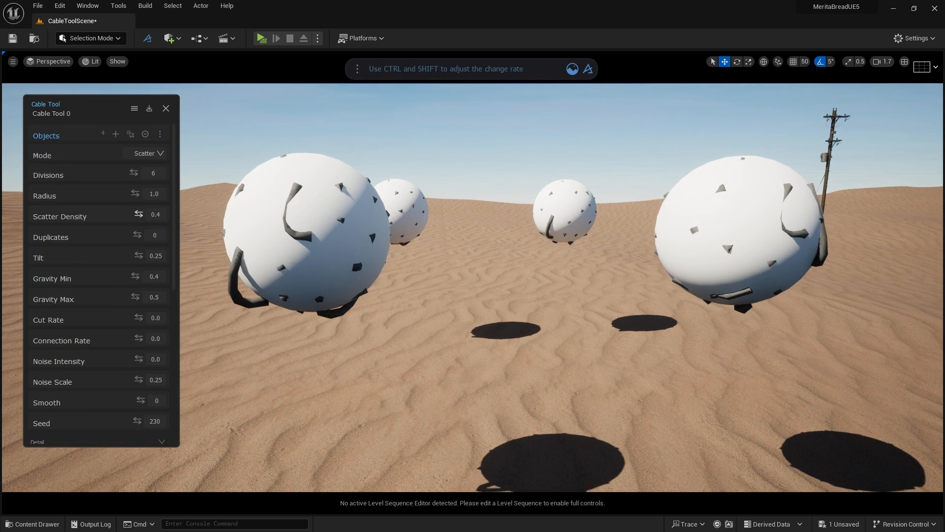
Step: Raise Gravity to .7 and enable Self Scatter so cables loop back onto the spheres
text(.7)
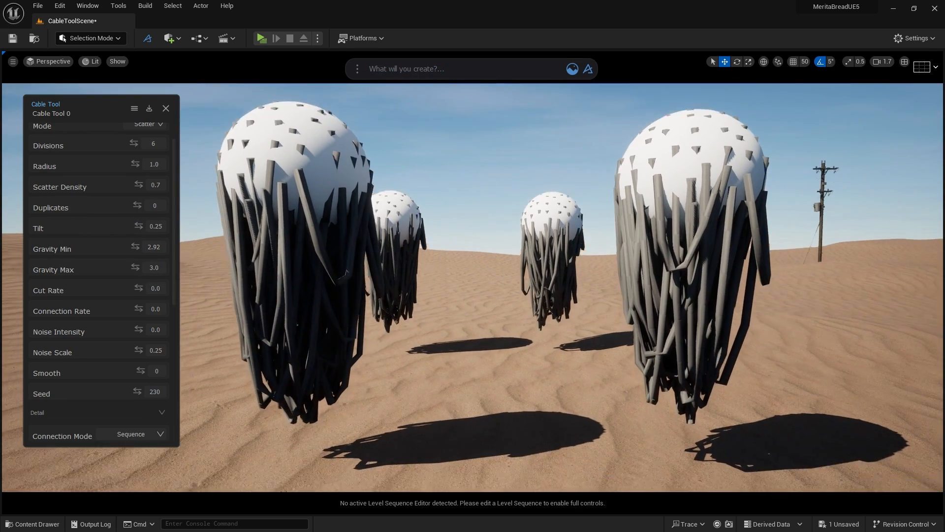
scroll(down, 3)
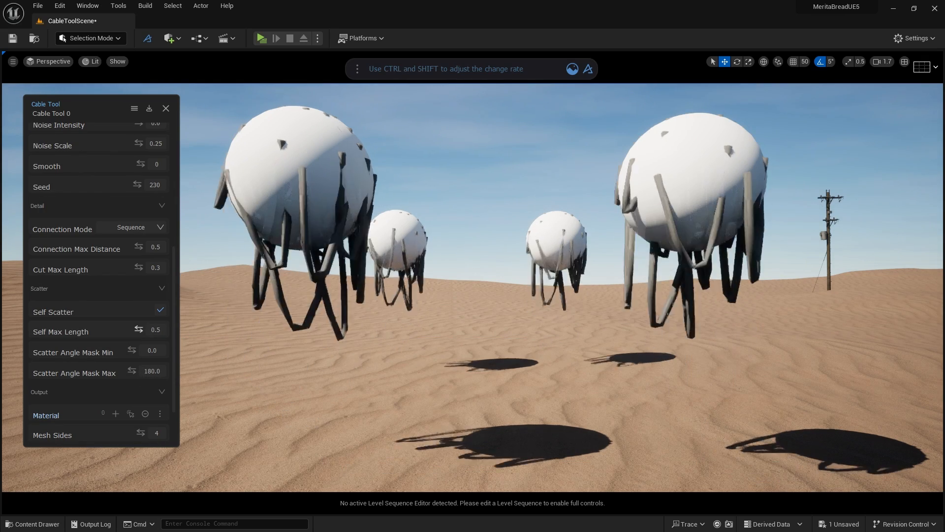
click(154, 331)
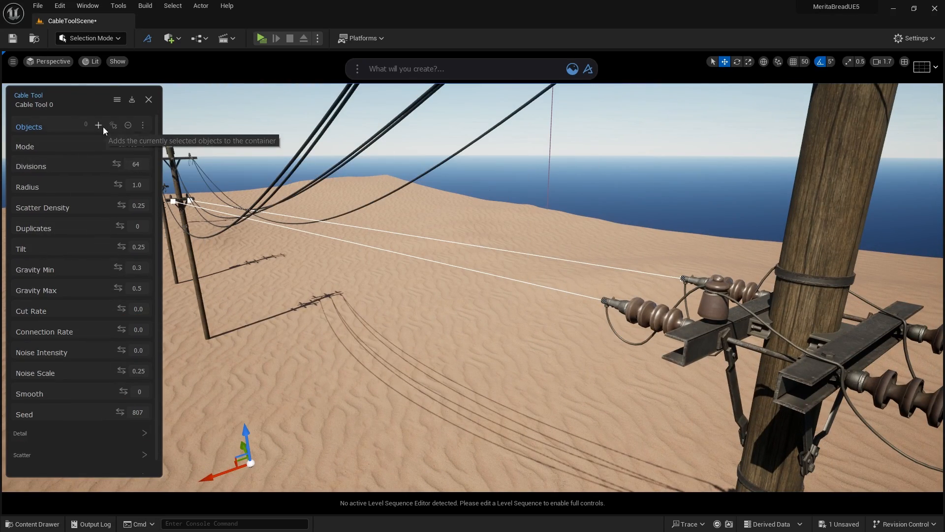
Step: Add the selected pole points to the new Cable Tool's Objects with the + button
click(99, 125)
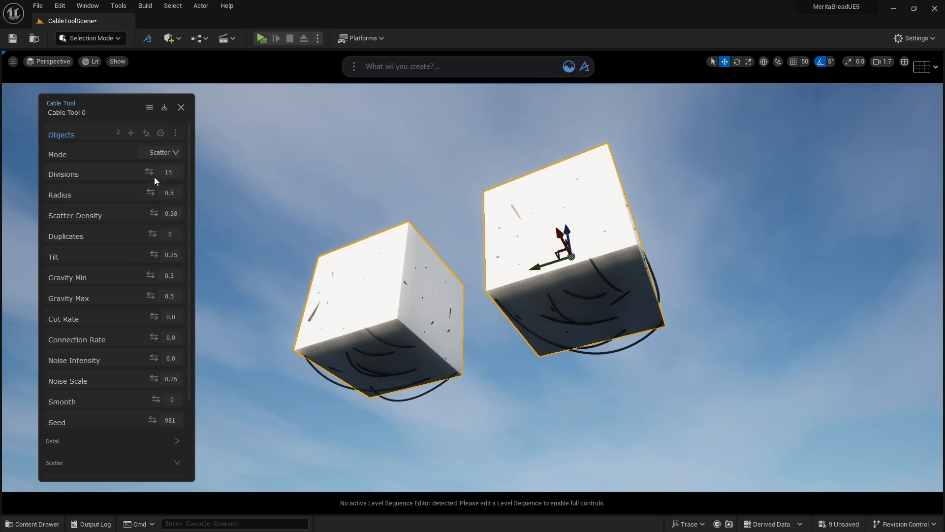
Step: Adjust Scatter Density for the thin cables on the two cubes' undersides
drag(154, 234, 175, 234)
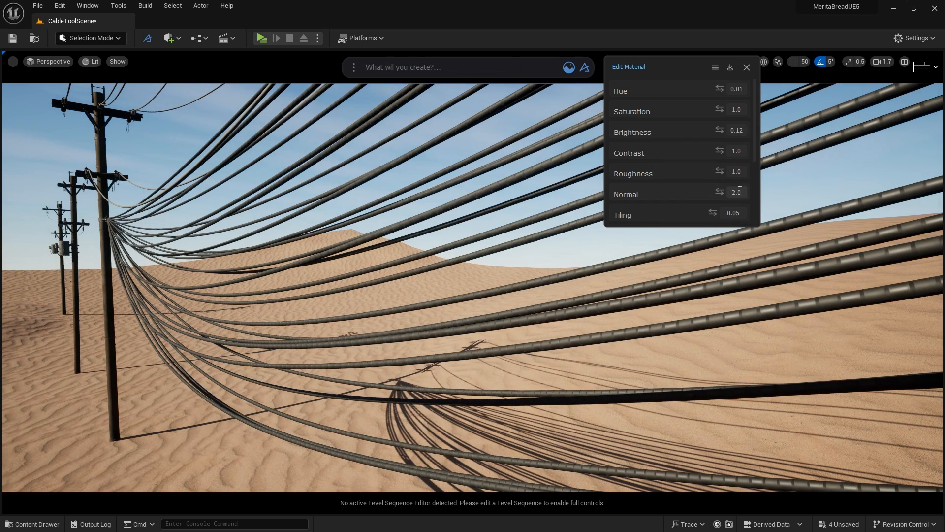
Step: Drag Normal up to strengthen the ribbed bumps on the cable material
drag(736, 194, 744, 192)
text(texture)
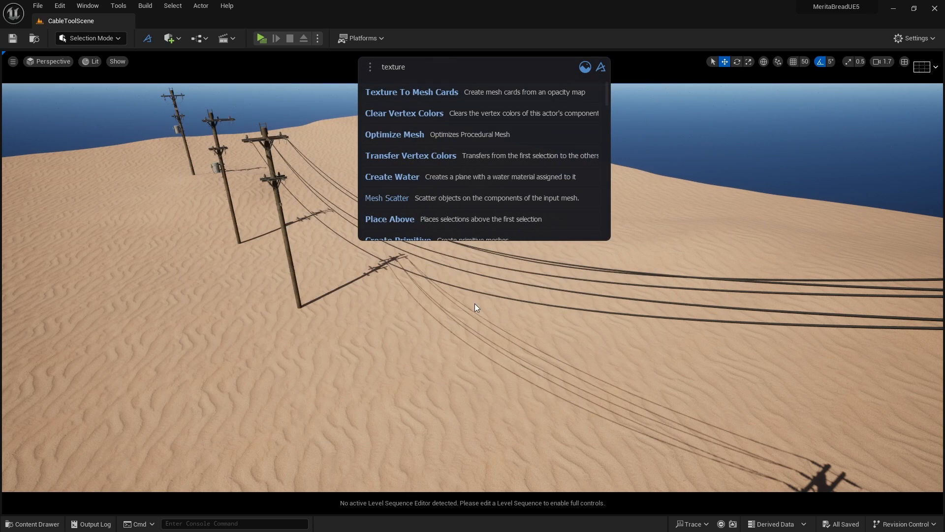
Step: Start the Texture To Mesh Cards tool from the create bar, opening the Alpha Cut panel
click(411, 92)
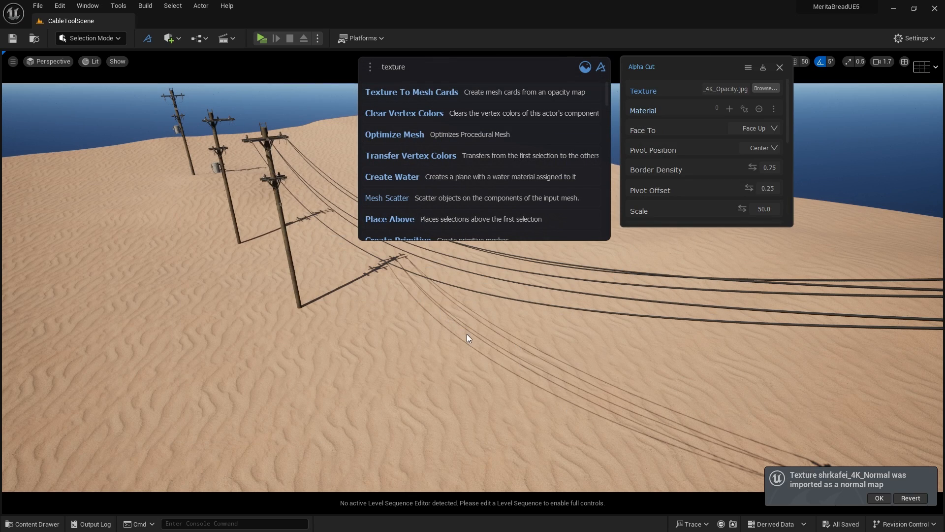